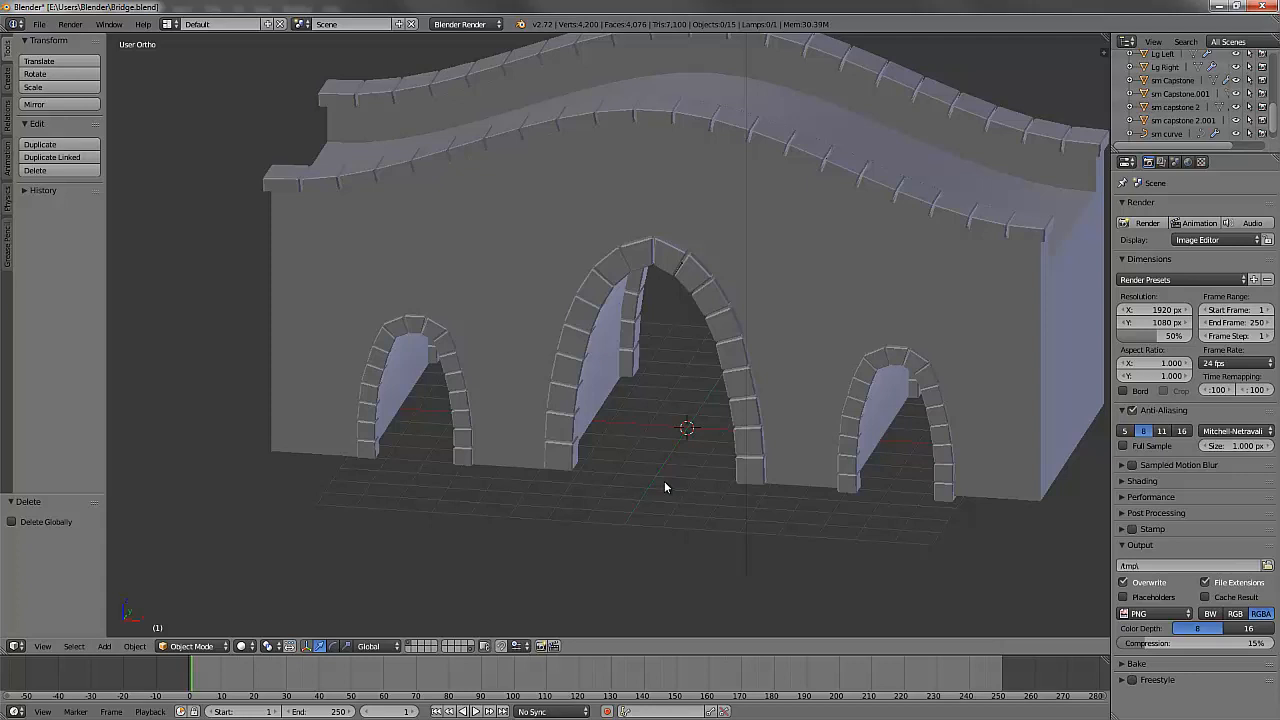
{"action": "mouse_move", "coordinate": [678, 455]}
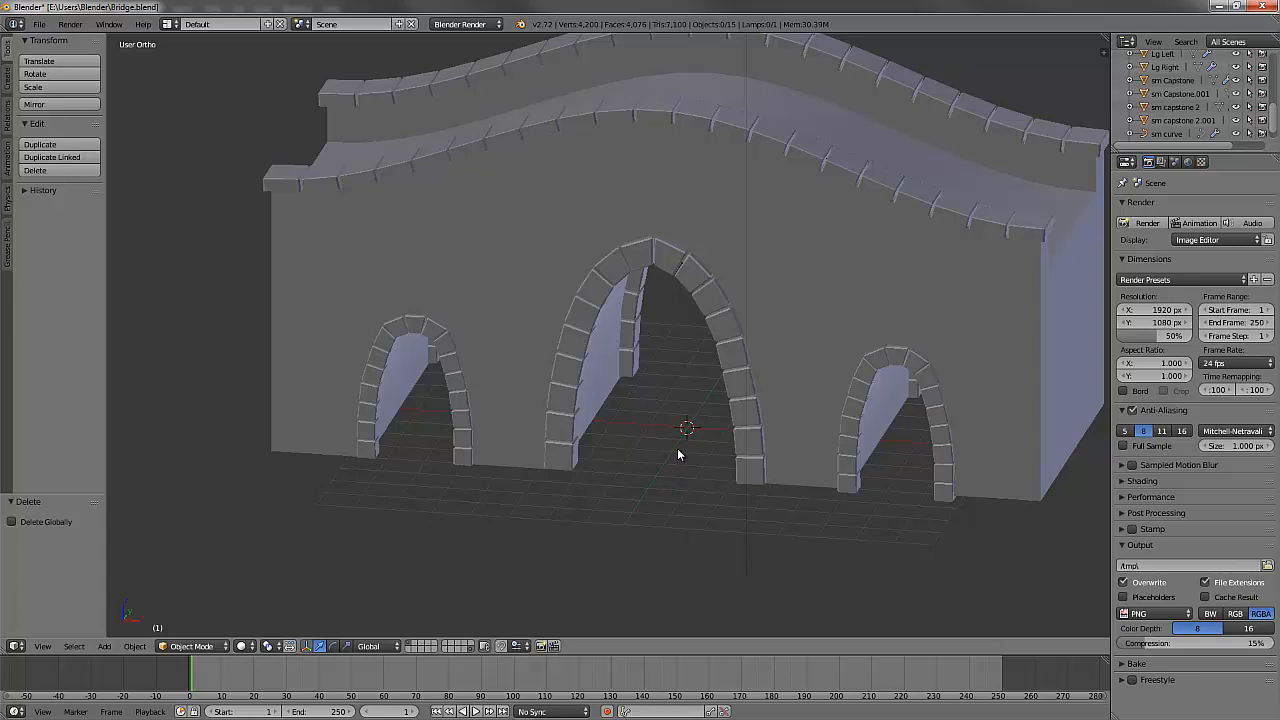
{"action": "mouse_move", "coordinate": [688, 453]}
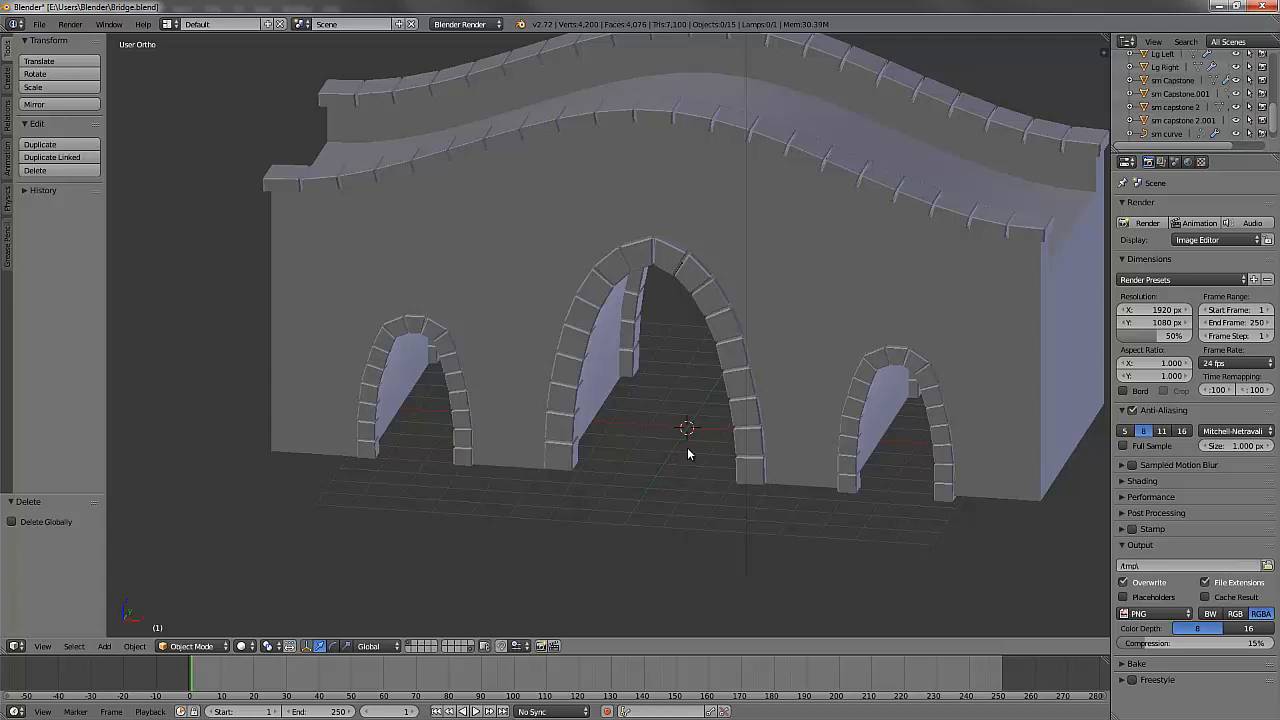
{"action": "mouse_move", "coordinate": [675, 434]}
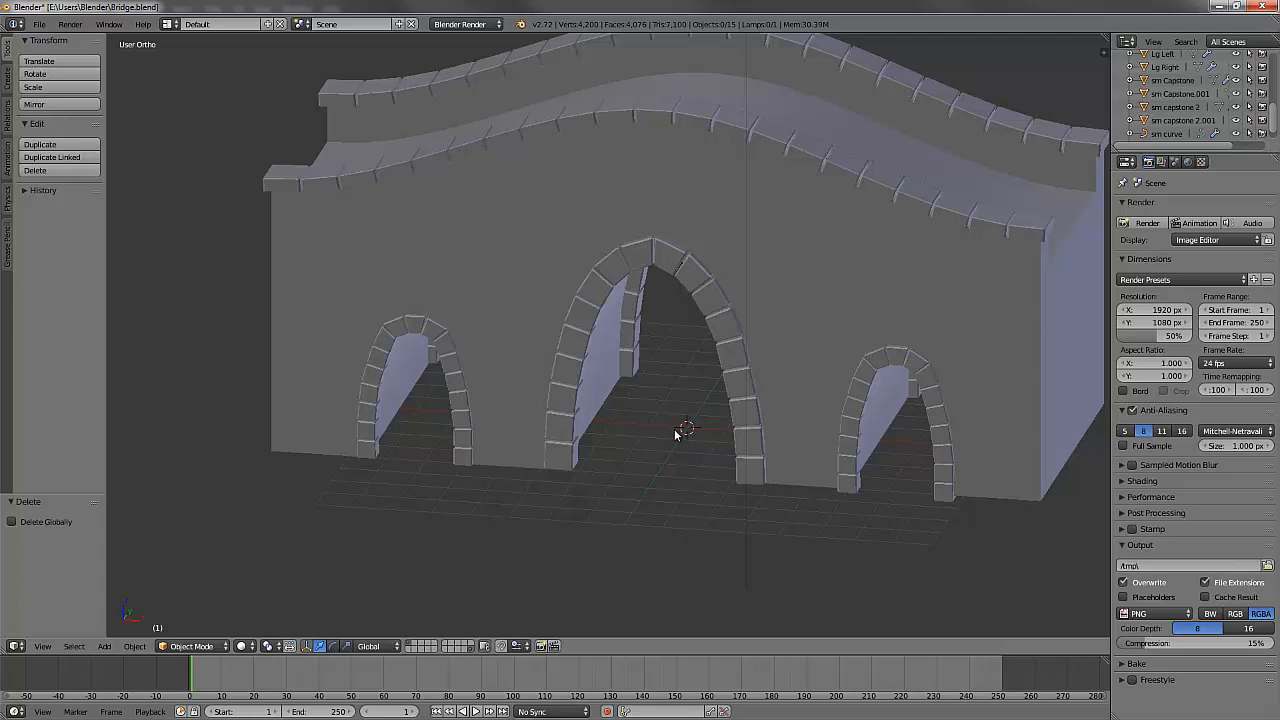
{"action": "mouse_move", "coordinate": [688, 435]}
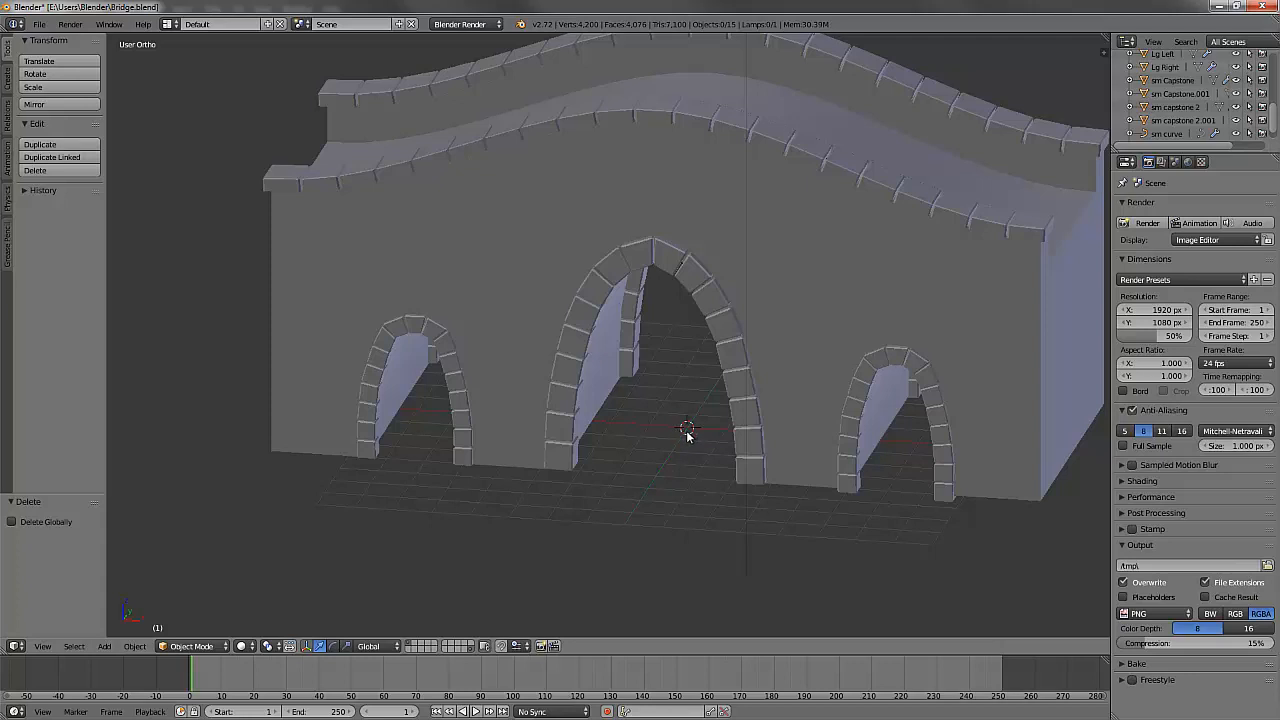
{"action": "mouse_move", "coordinate": [687, 440]}
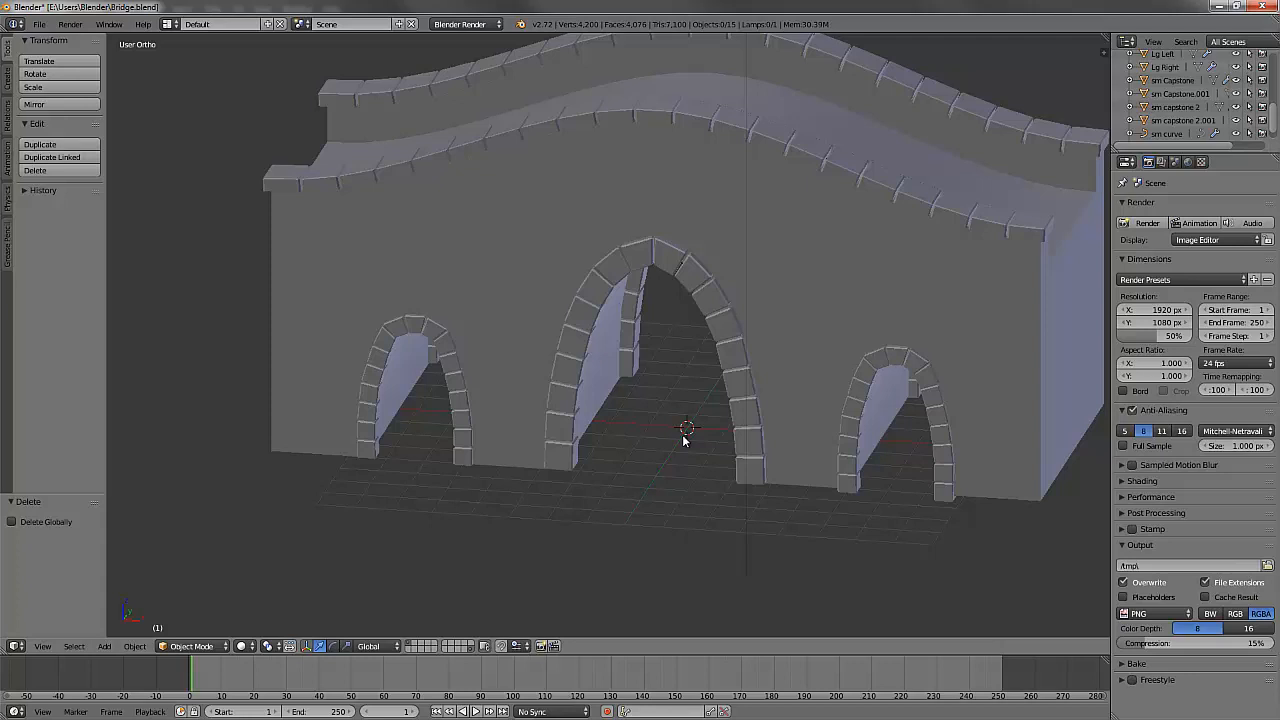
{"action": "mouse_move", "coordinate": [678, 446]}
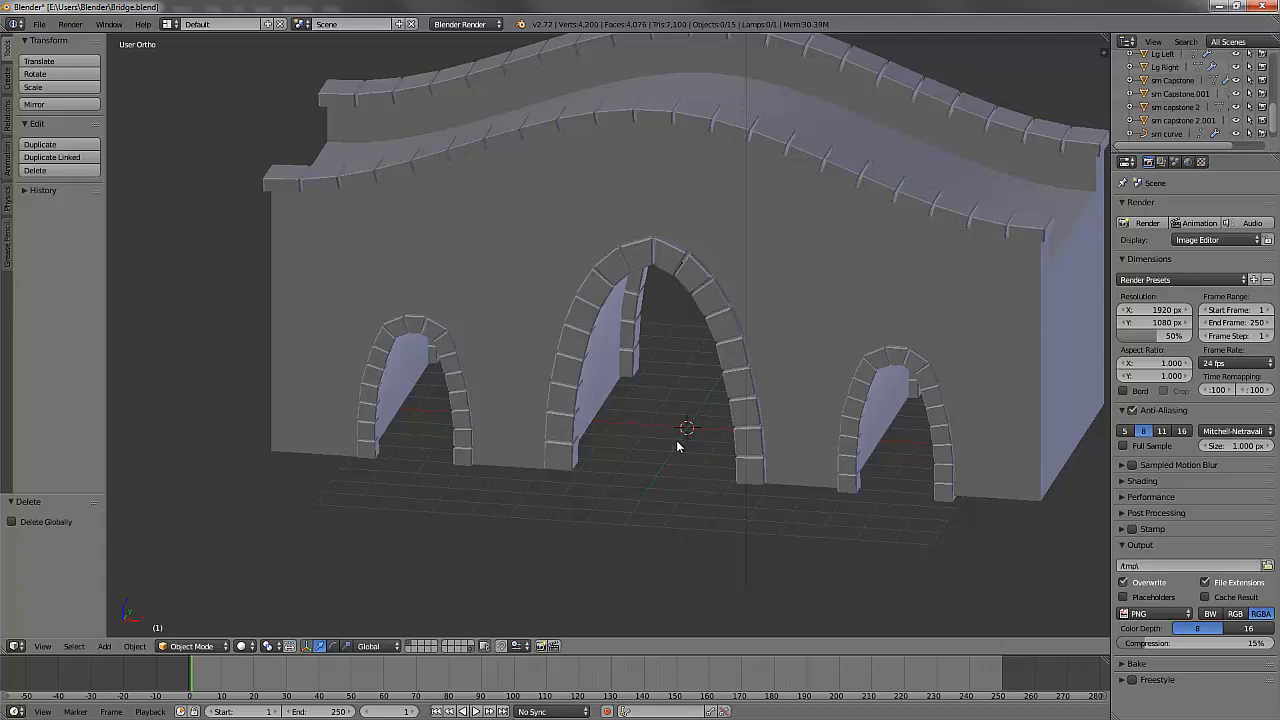
In front view, add a new cube at the bridge's base below the middle arch
{"action": "key", "text": "KP_1"}
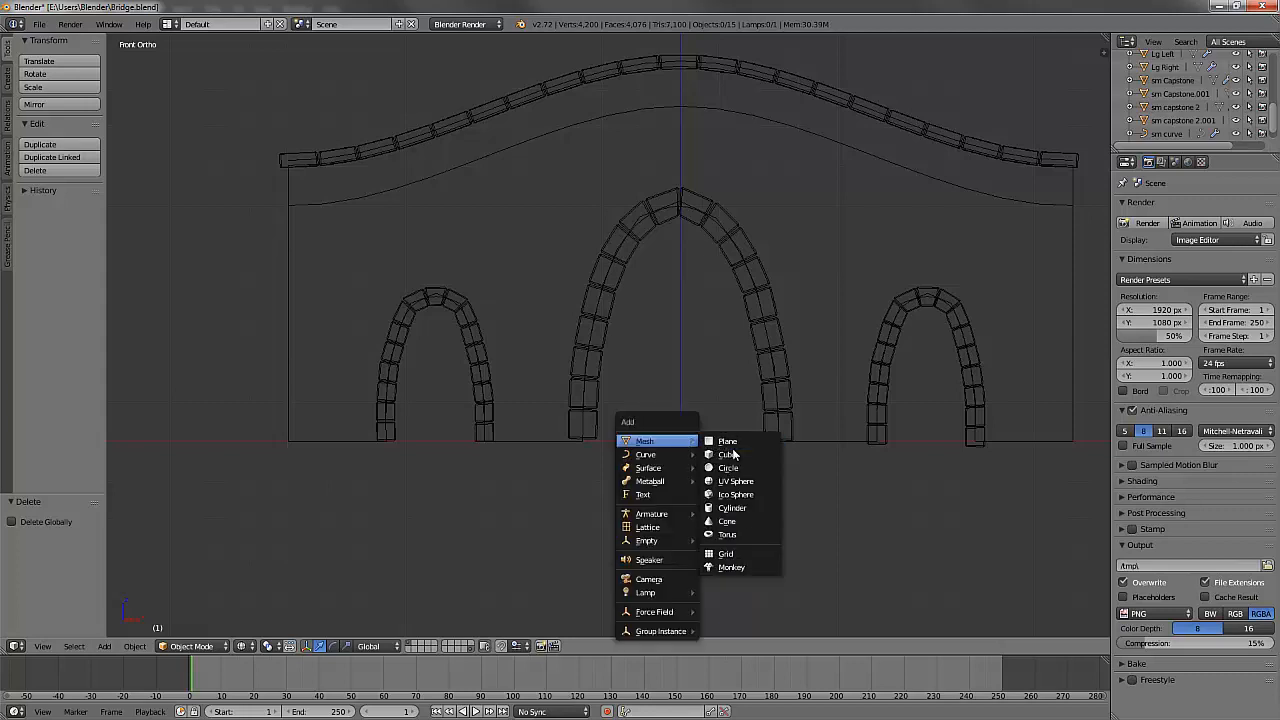
{"action": "left_click", "coordinate": [727, 454]}
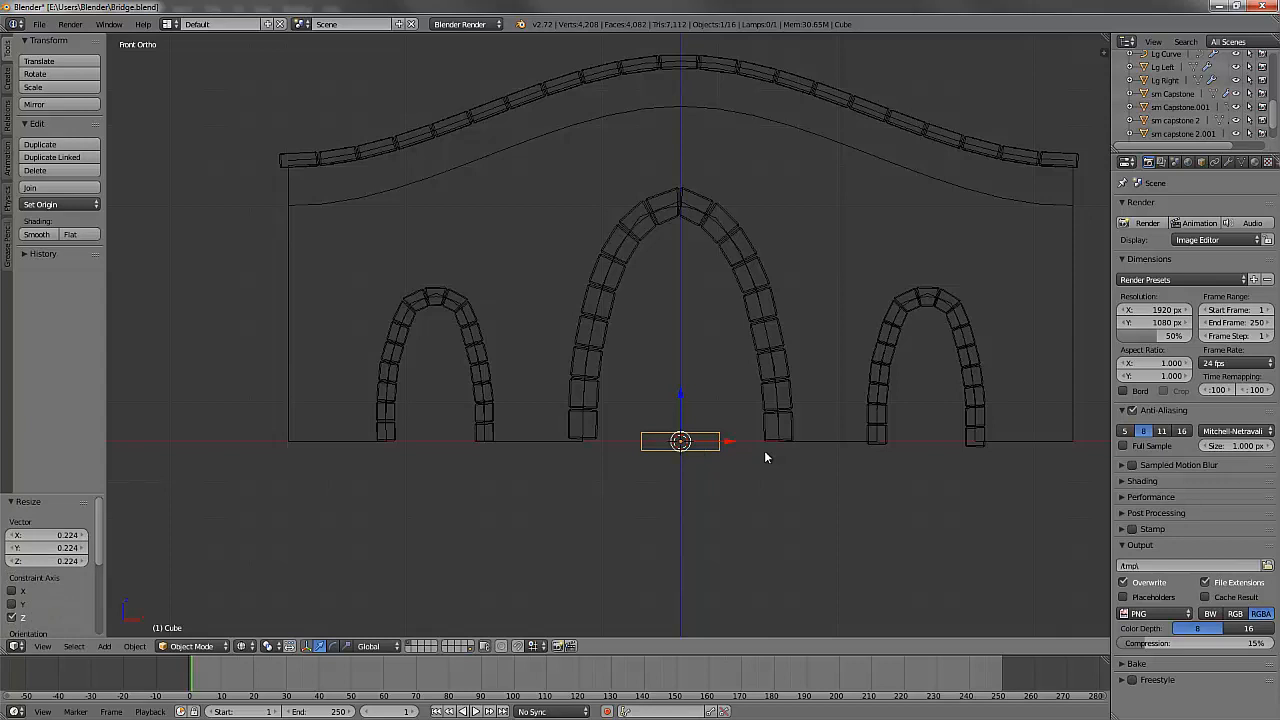
{"action": "mouse_move", "coordinate": [755, 453]}
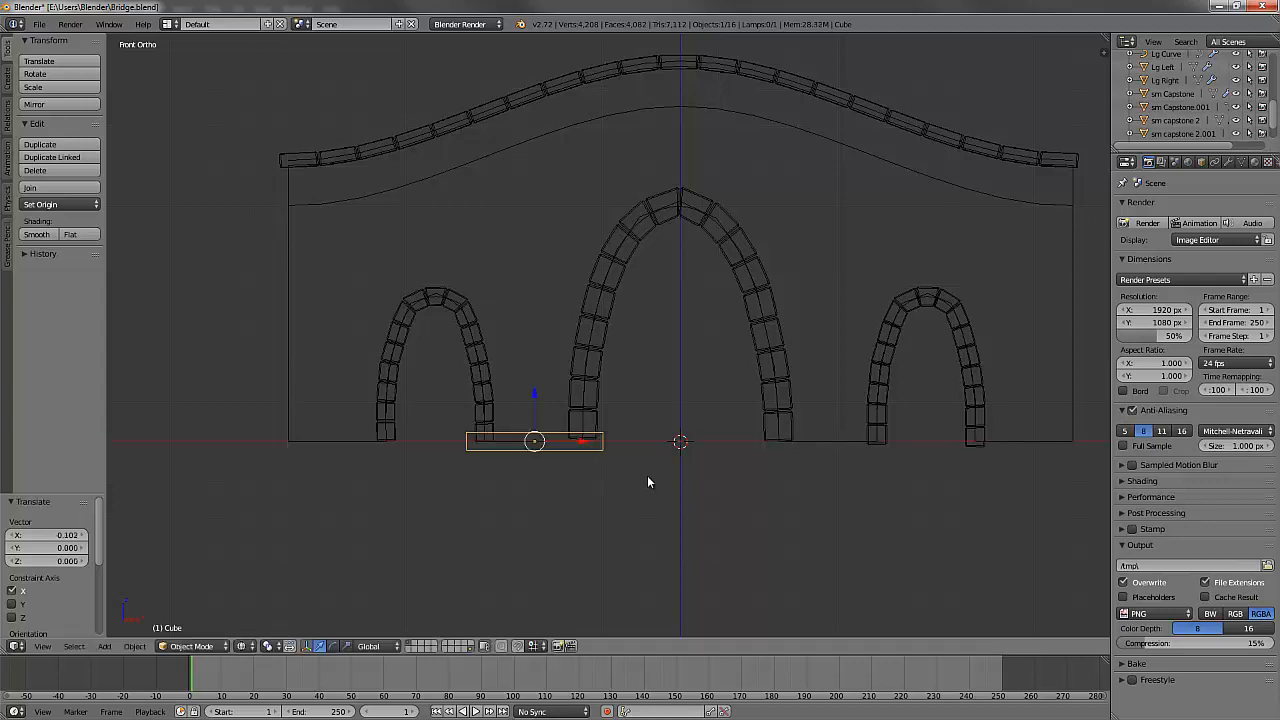
{"action": "mouse_move", "coordinate": [631, 477]}
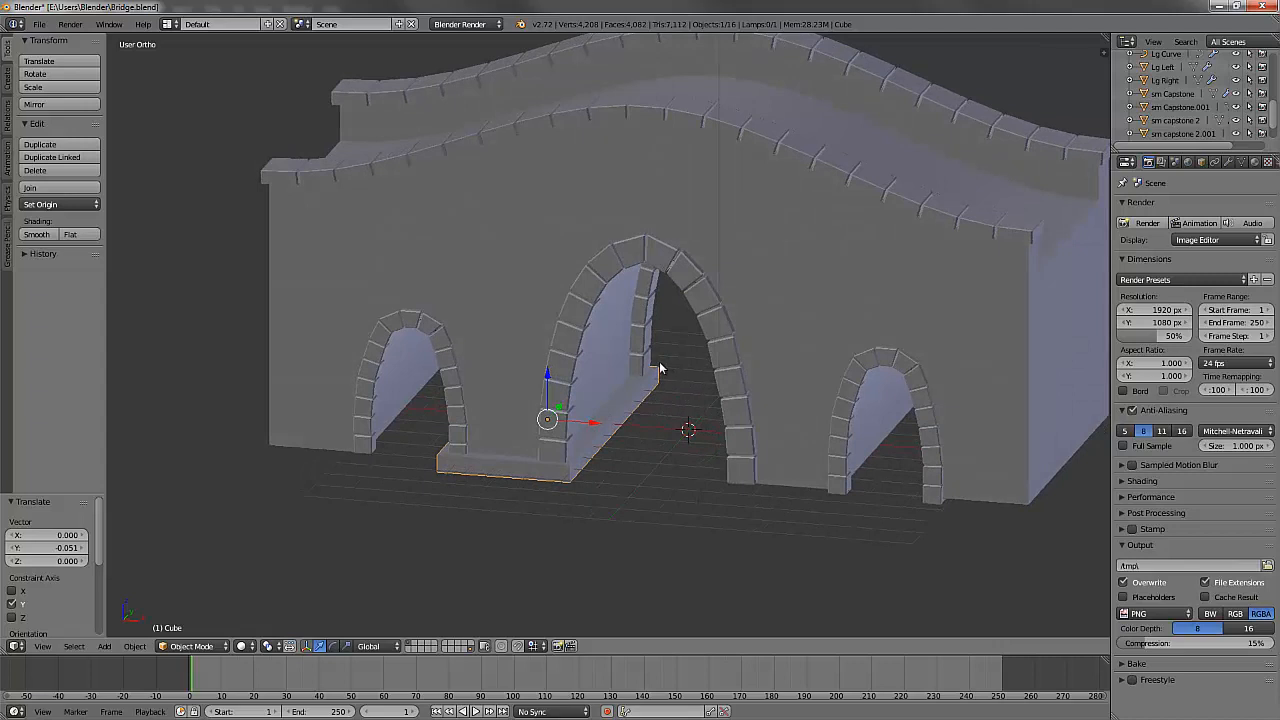
{"action": "mouse_move", "coordinate": [593, 425]}
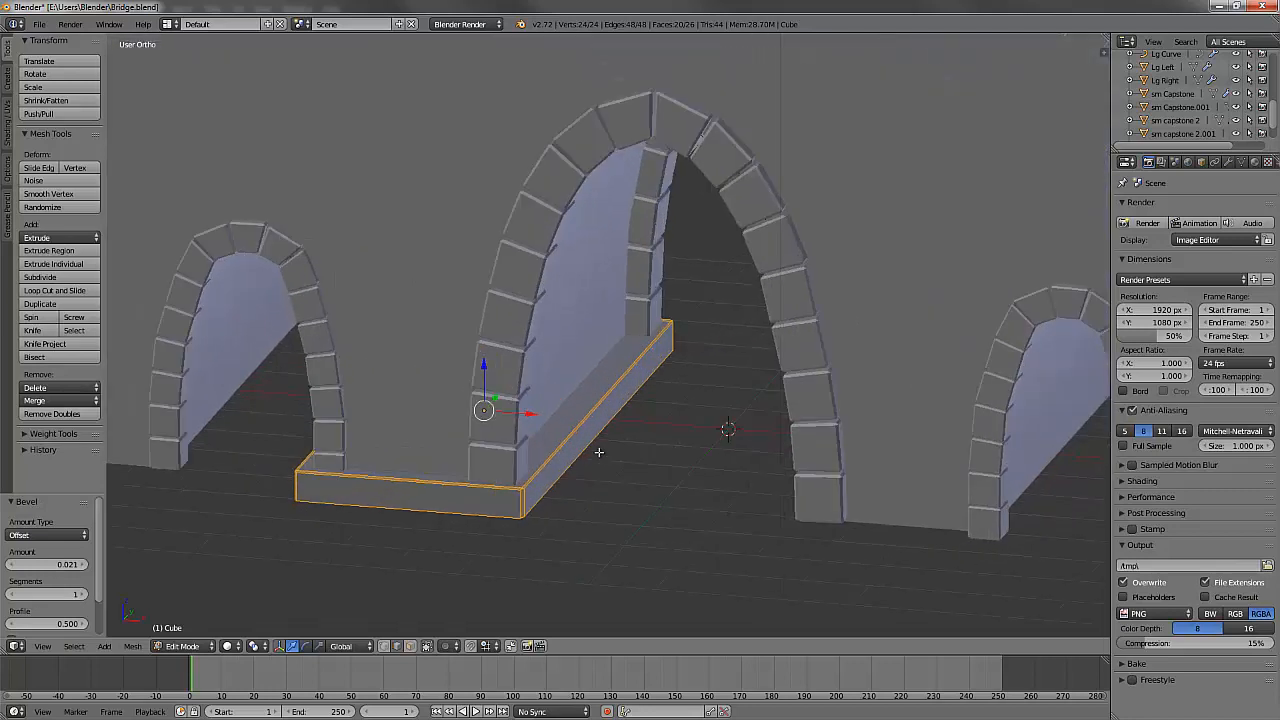
{"action": "mouse_move", "coordinate": [625, 435]}
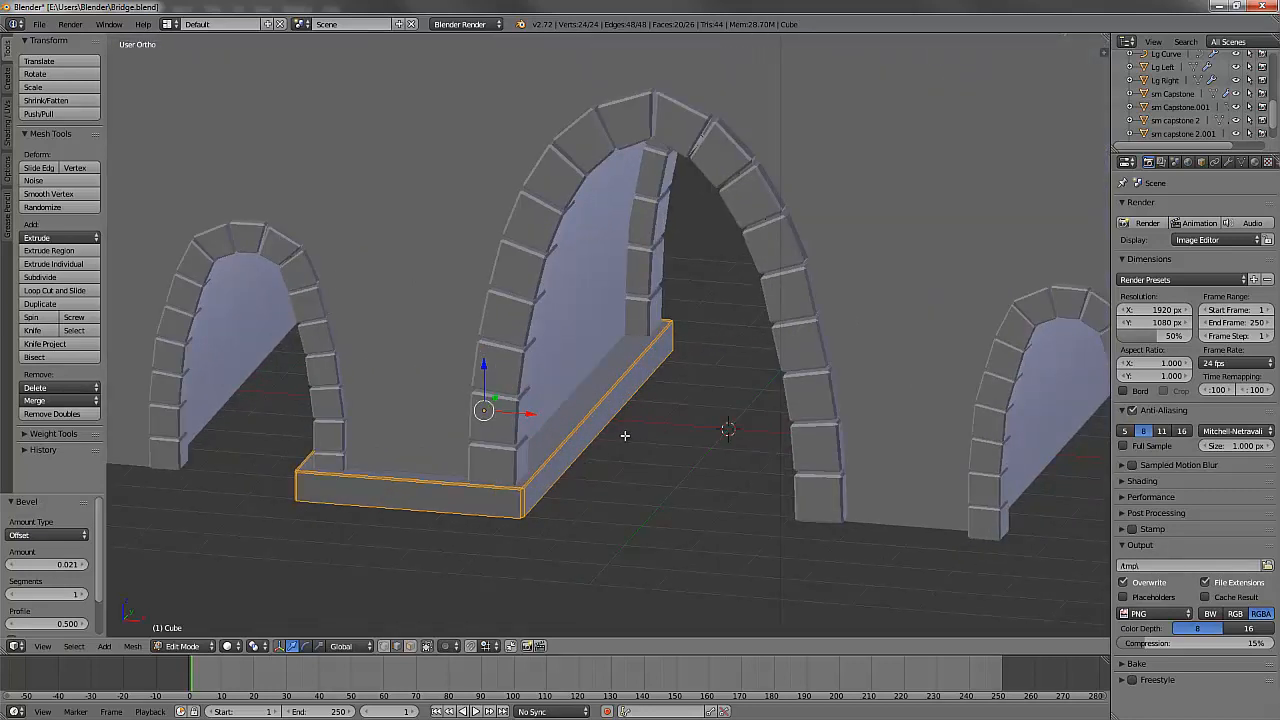
Return the bevelled thin block to Object Mode
{"action": "key", "text": "Tab"}
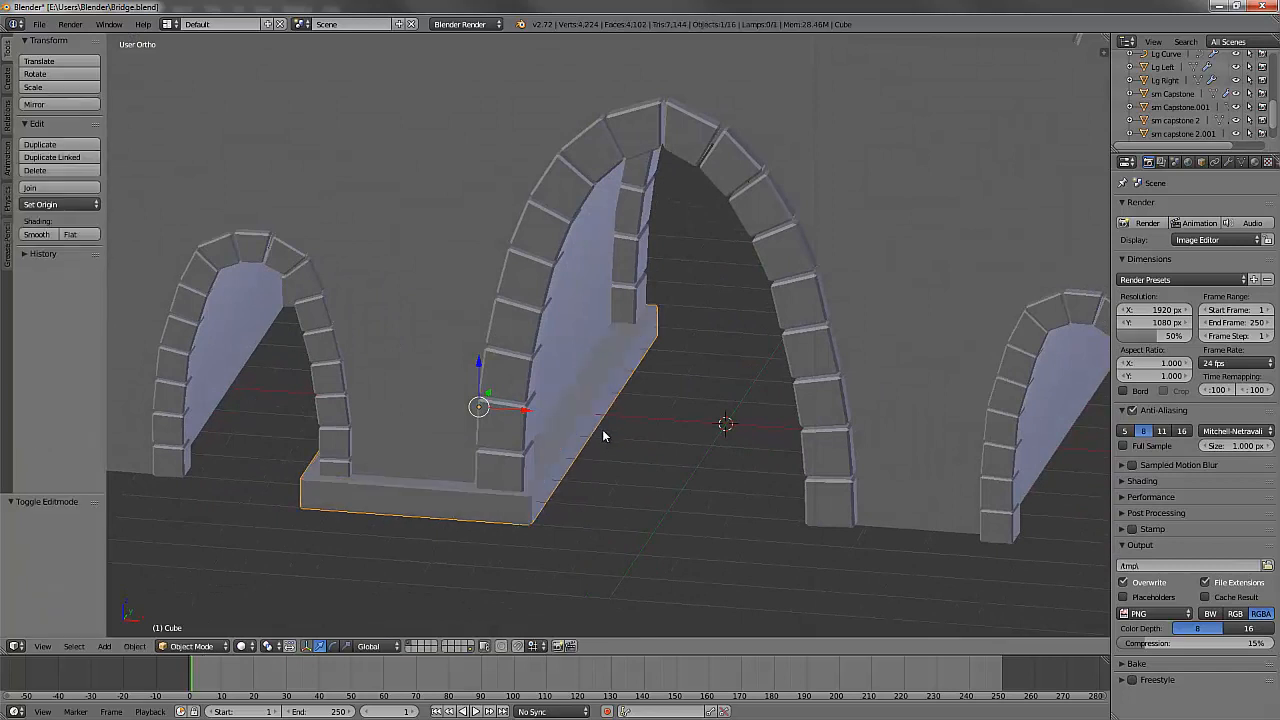
{"action": "mouse_move", "coordinate": [589, 438]}
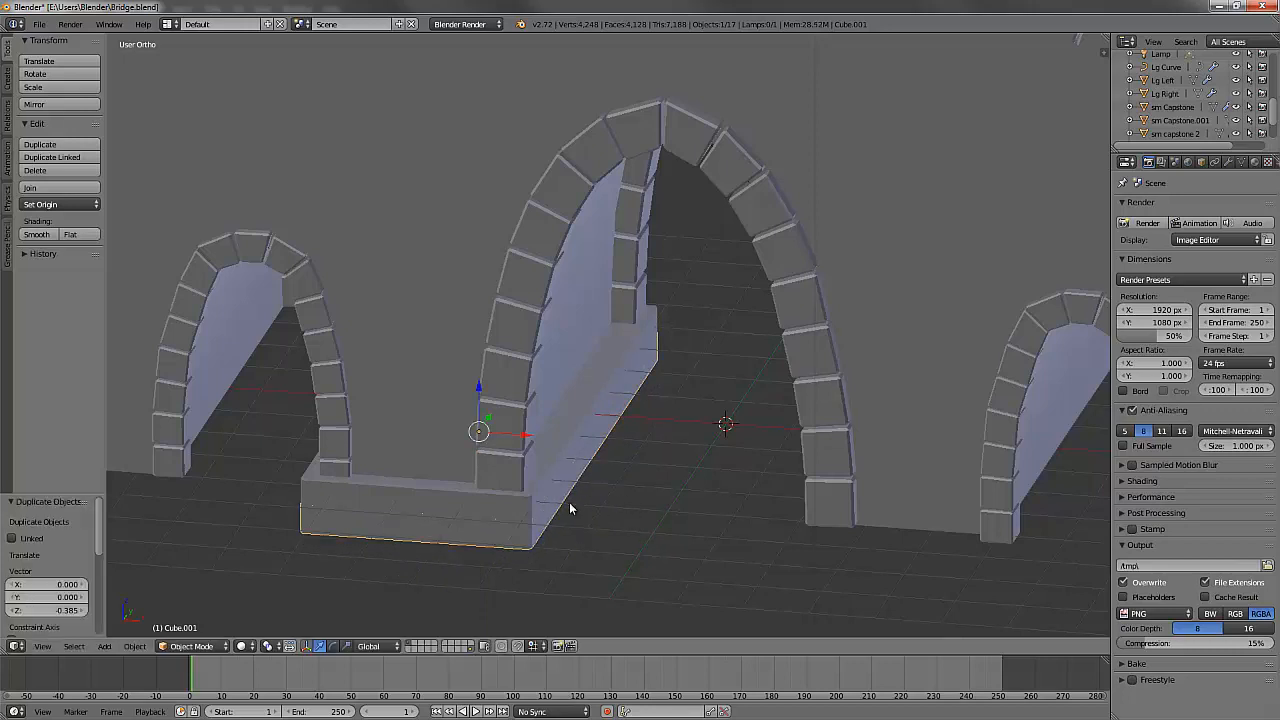
{"action": "mouse_move", "coordinate": [550, 510]}
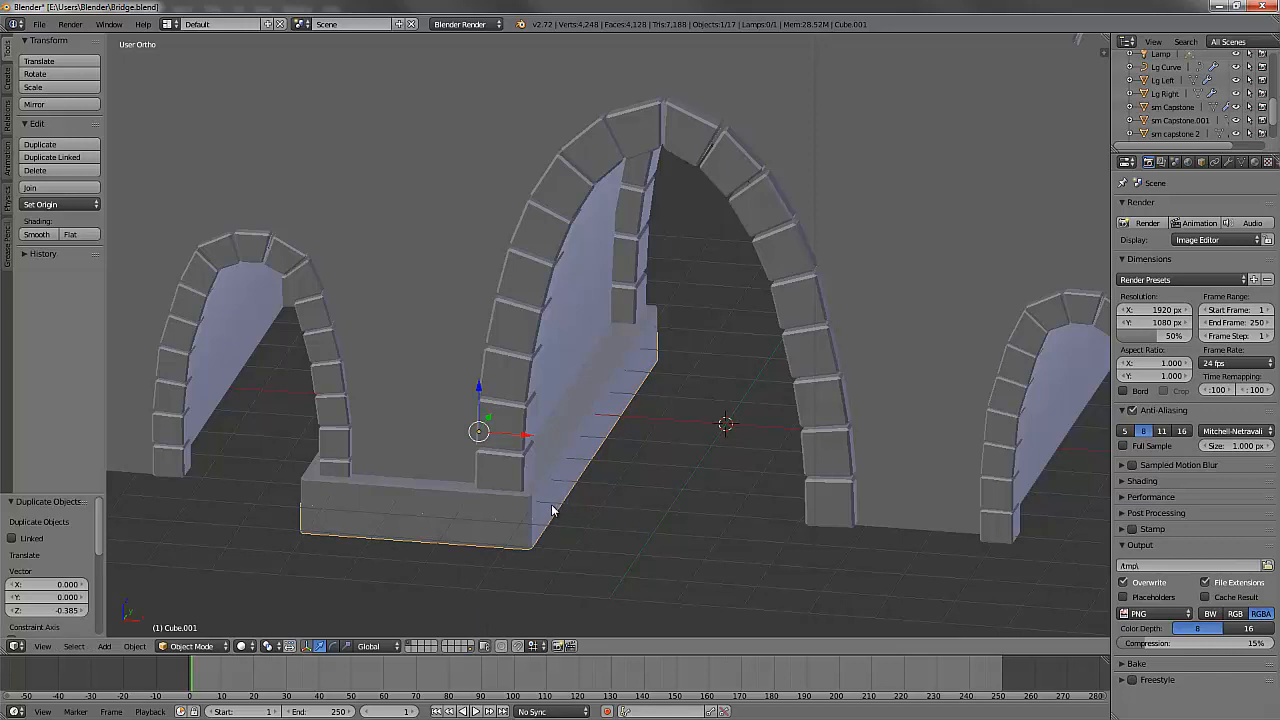
{"action": "mouse_move", "coordinate": [576, 518]}
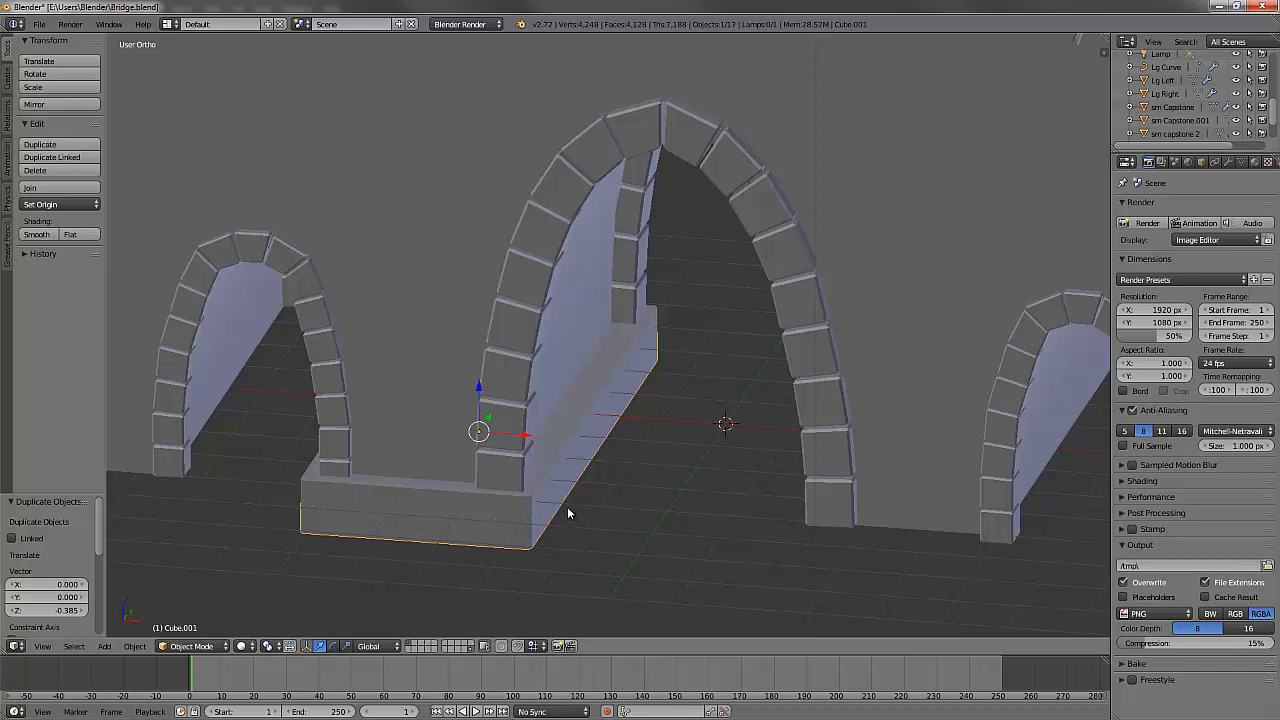
Scale the lower block to 1.08 in width and depth, then orbit to inspect
{"action": "key", "text": "s"}
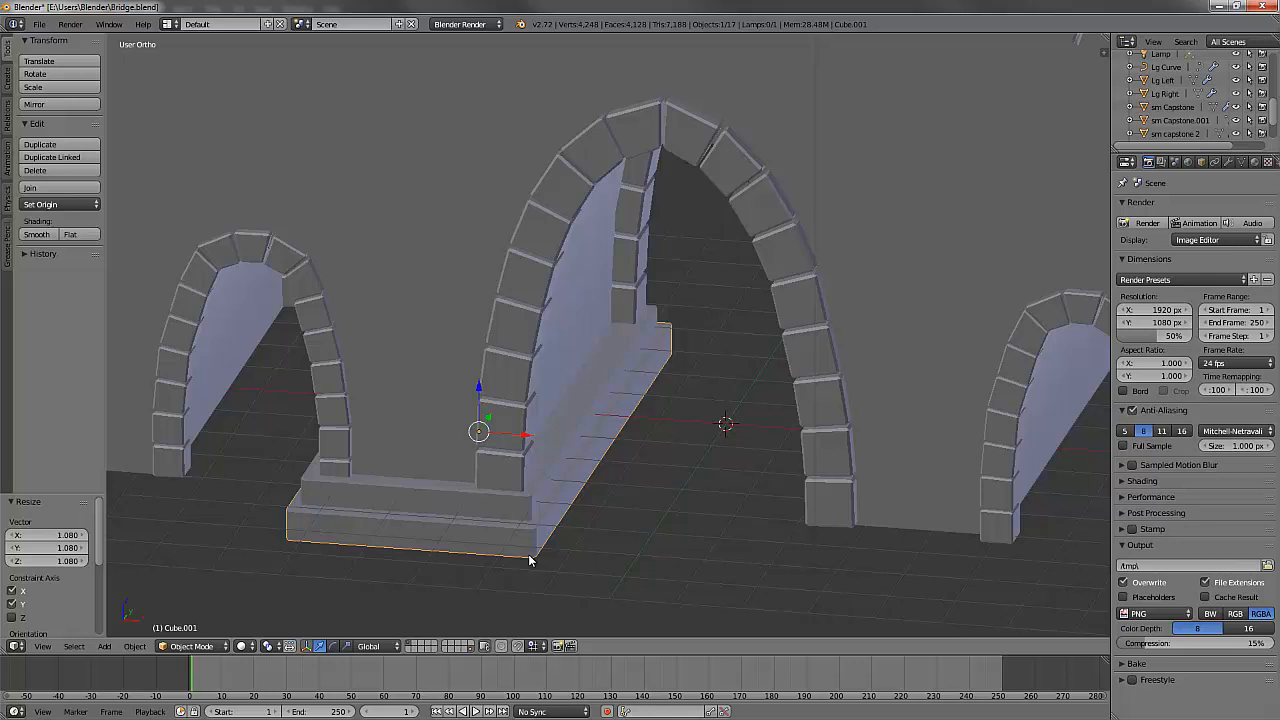
{"action": "mouse_move", "coordinate": [601, 540]}
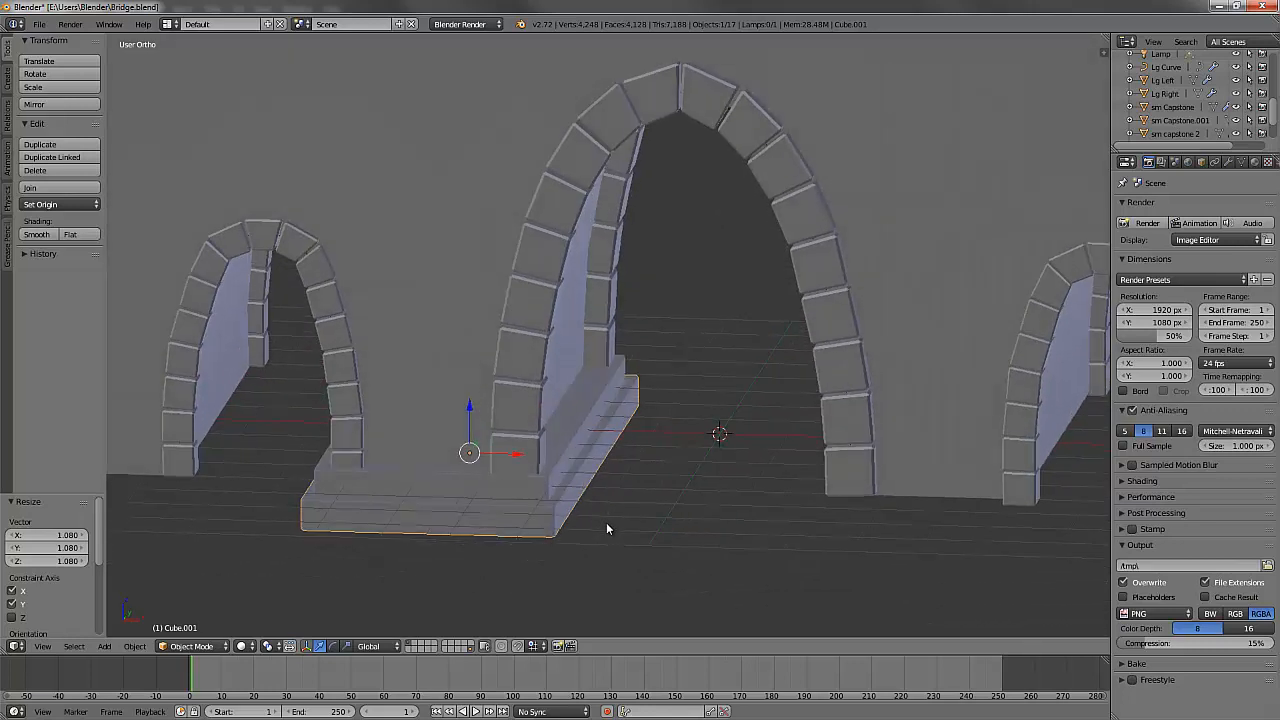
{"action": "left_click_drag", "start_coordinate": [605, 528], "coordinate": [645, 523]}
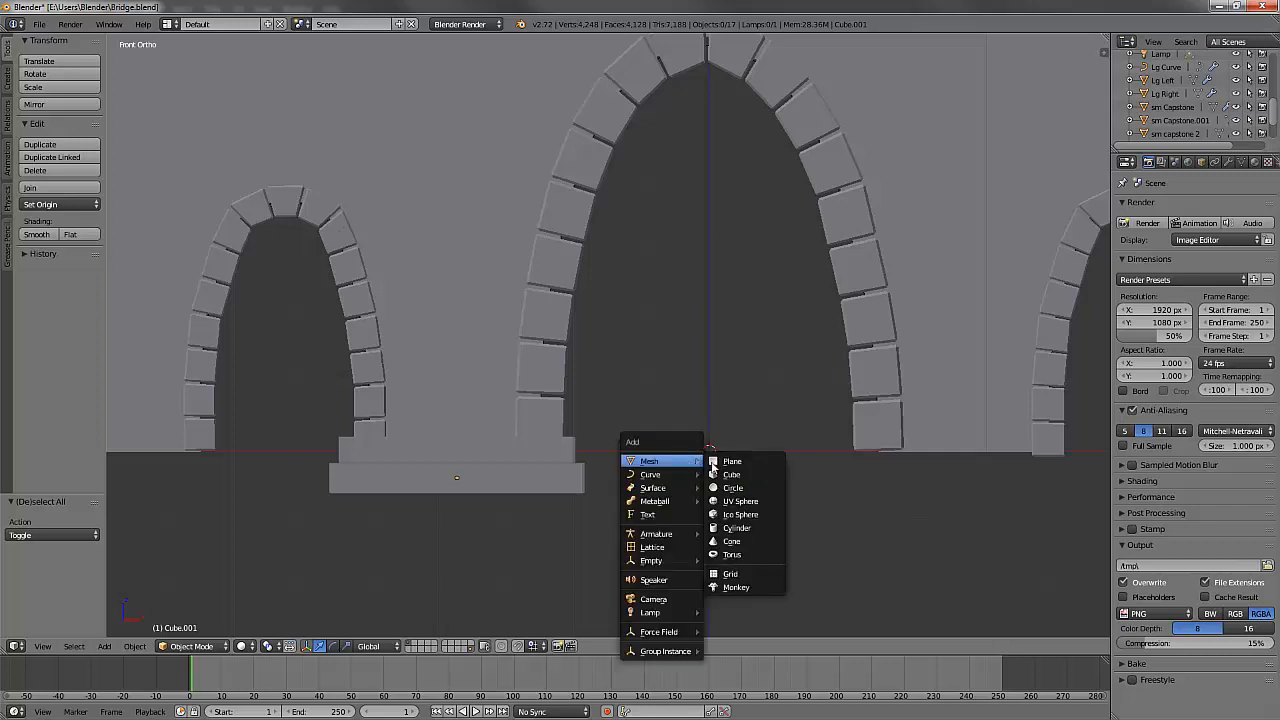
Add a cube and slide it onto the left pier's stepped base
{"action": "left_click", "coordinate": [732, 474]}
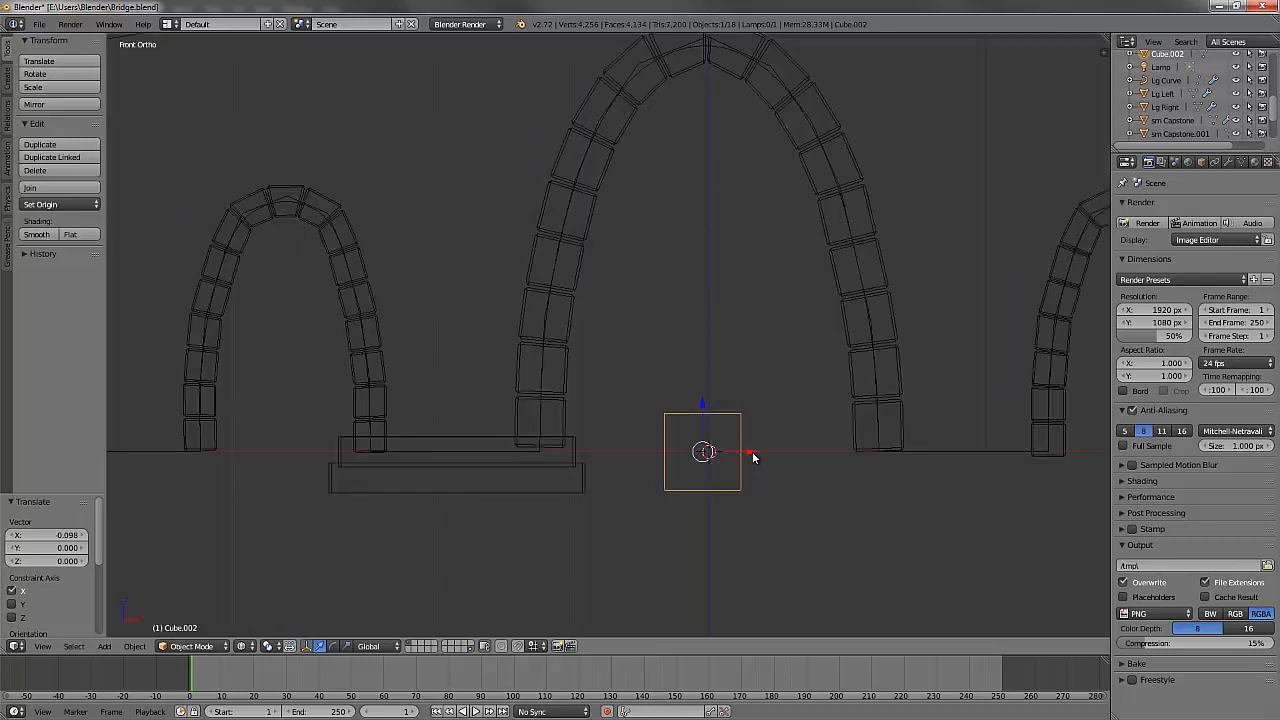
{"action": "left_click_drag", "start_coordinate": [702, 452], "coordinate": [637, 452]}
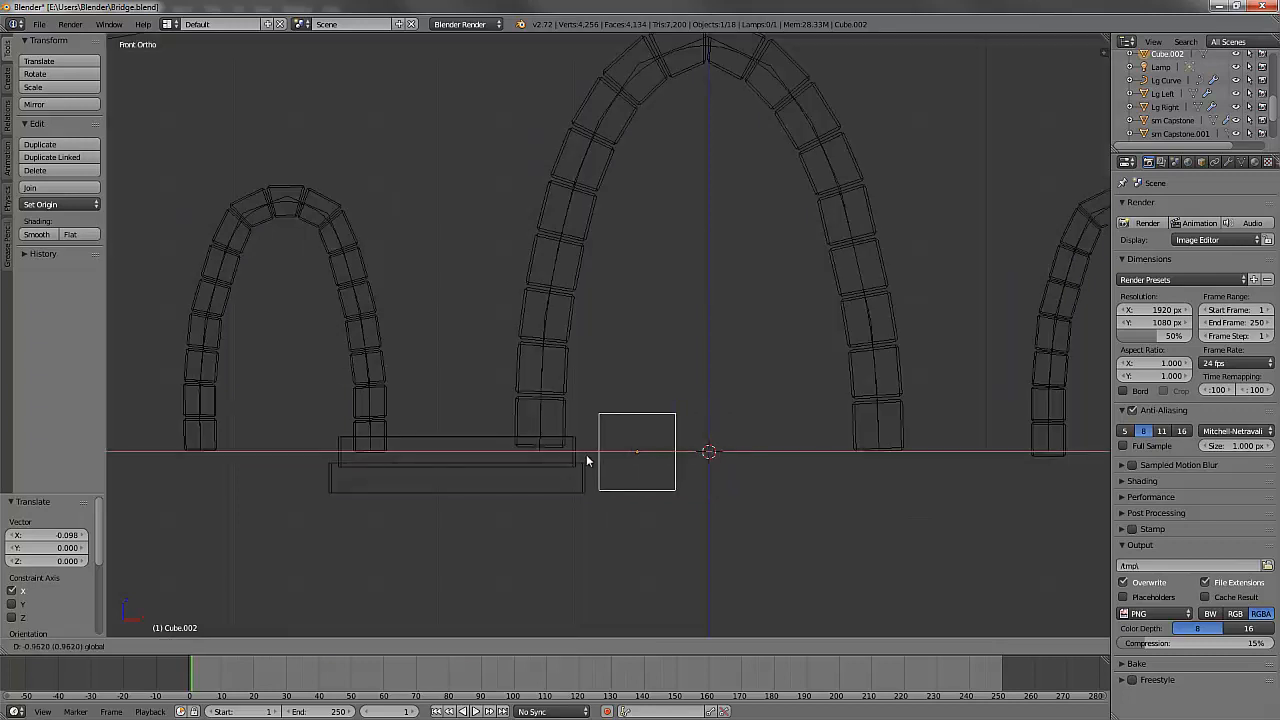
{"action": "left_click_drag", "start_coordinate": [637, 452], "coordinate": [452, 452]}
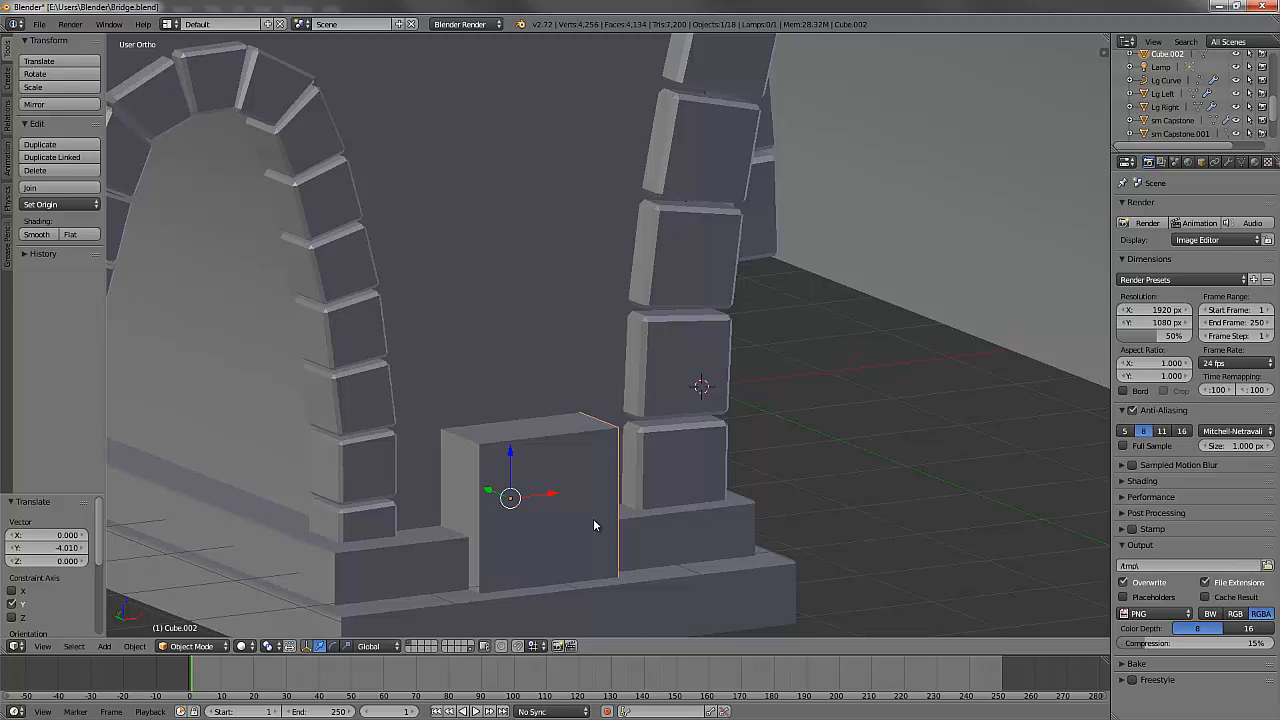
{"action": "mouse_move", "coordinate": [565, 545]}
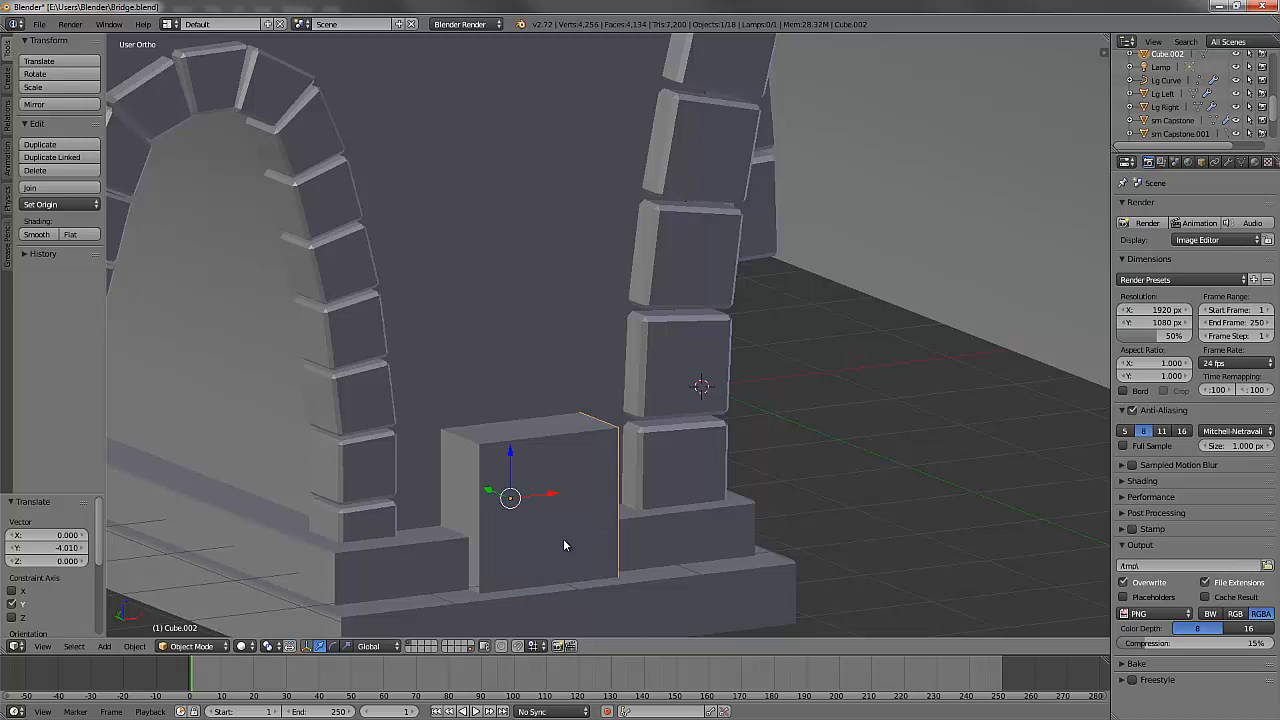
Edit the new block's mesh in edge select mode to slant its front
{"action": "key", "text": "Tab"}
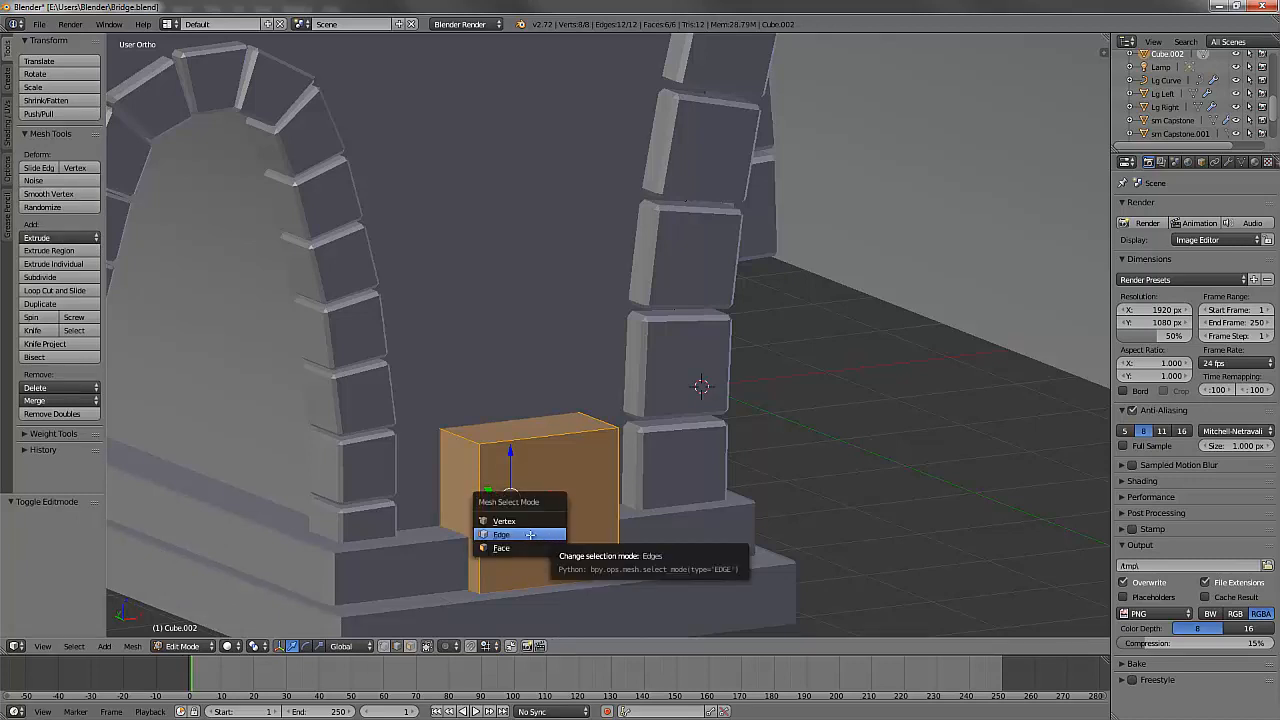
{"action": "left_click", "coordinate": [502, 534]}
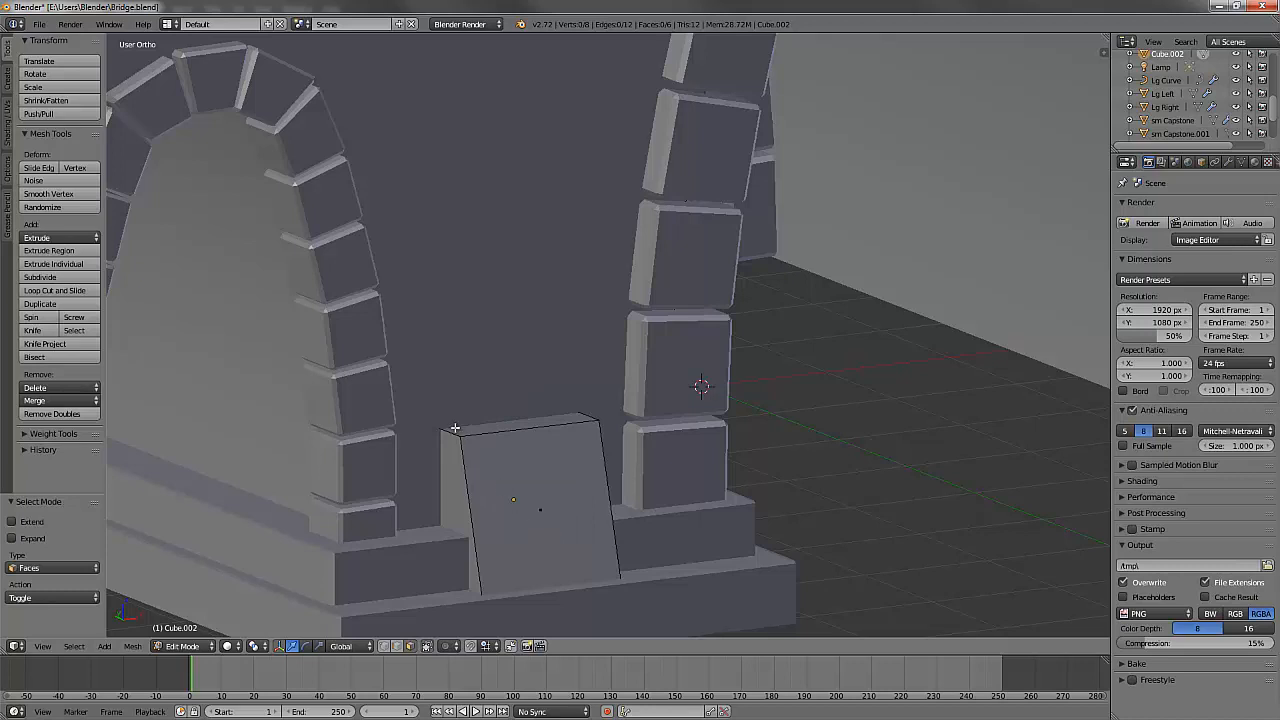
{"action": "mouse_move", "coordinate": [419, 389]}
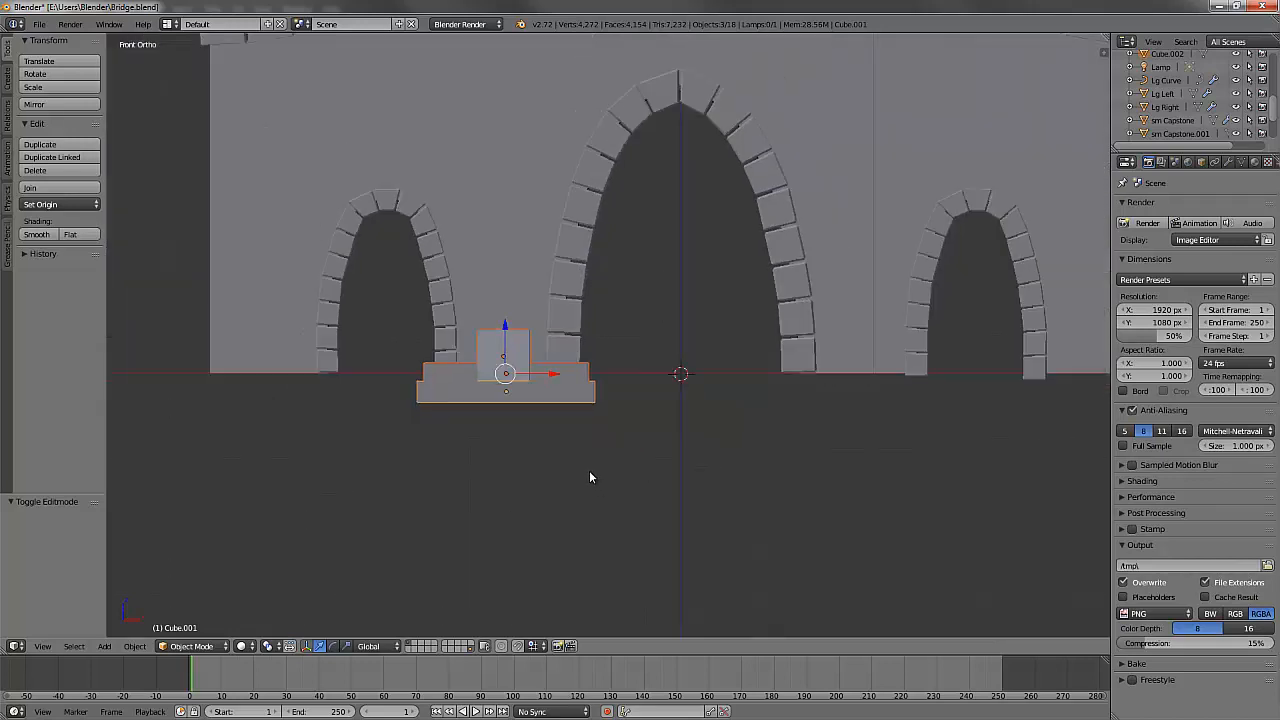
{"action": "mouse_move", "coordinate": [568, 471]}
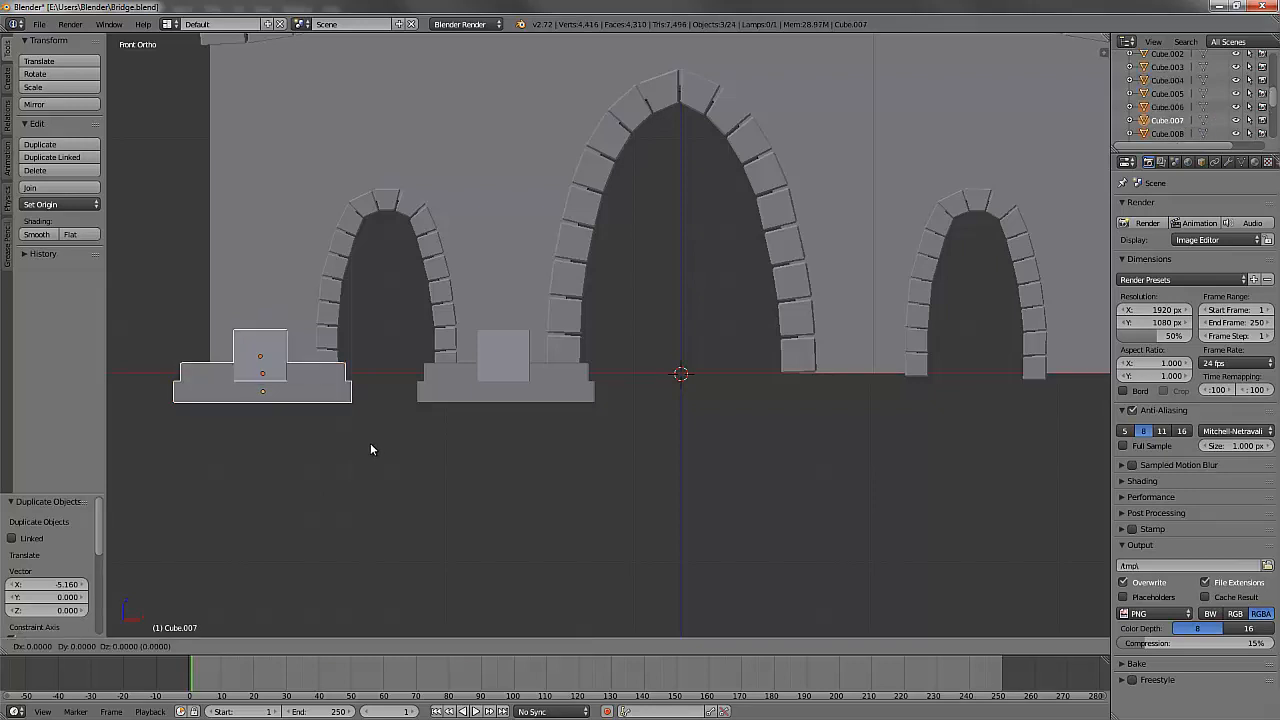
Place copies of the base and sloped block under the left and right piers
{"action": "left_click_drag", "start_coordinate": [262, 365], "coordinate": [845, 365]}
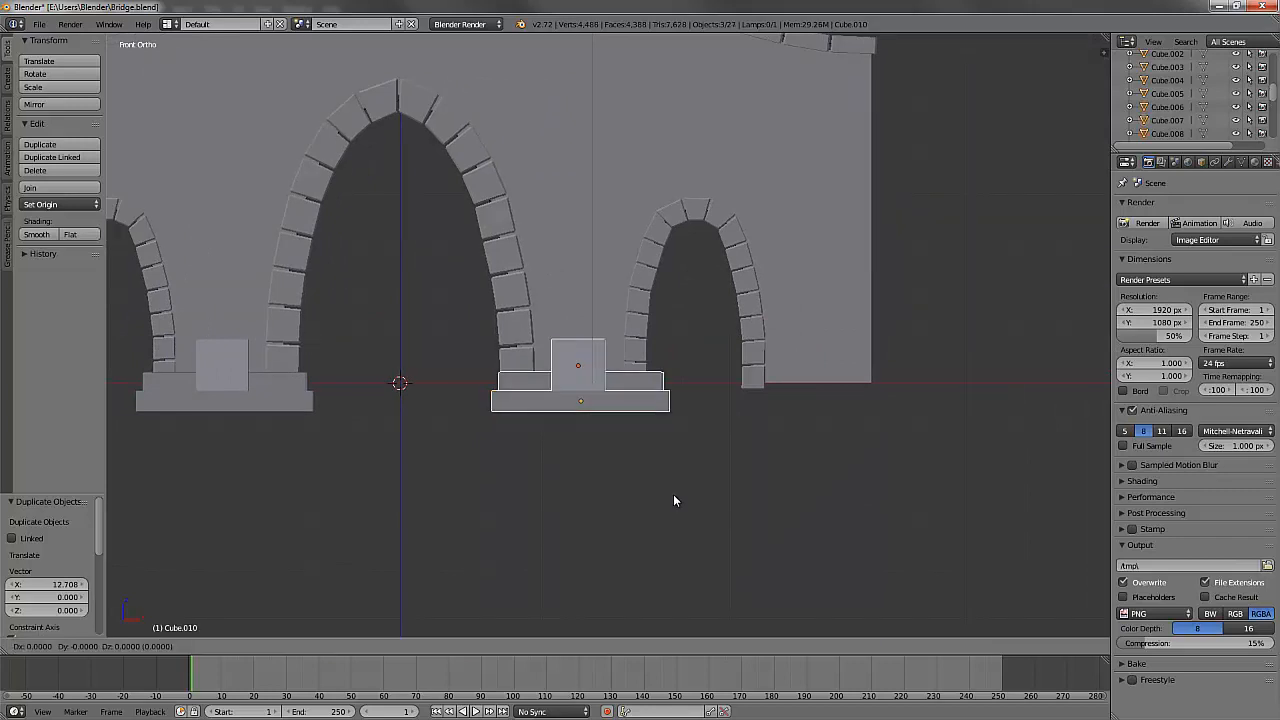
{"action": "left_click_drag", "start_coordinate": [580, 380], "coordinate": [810, 380]}
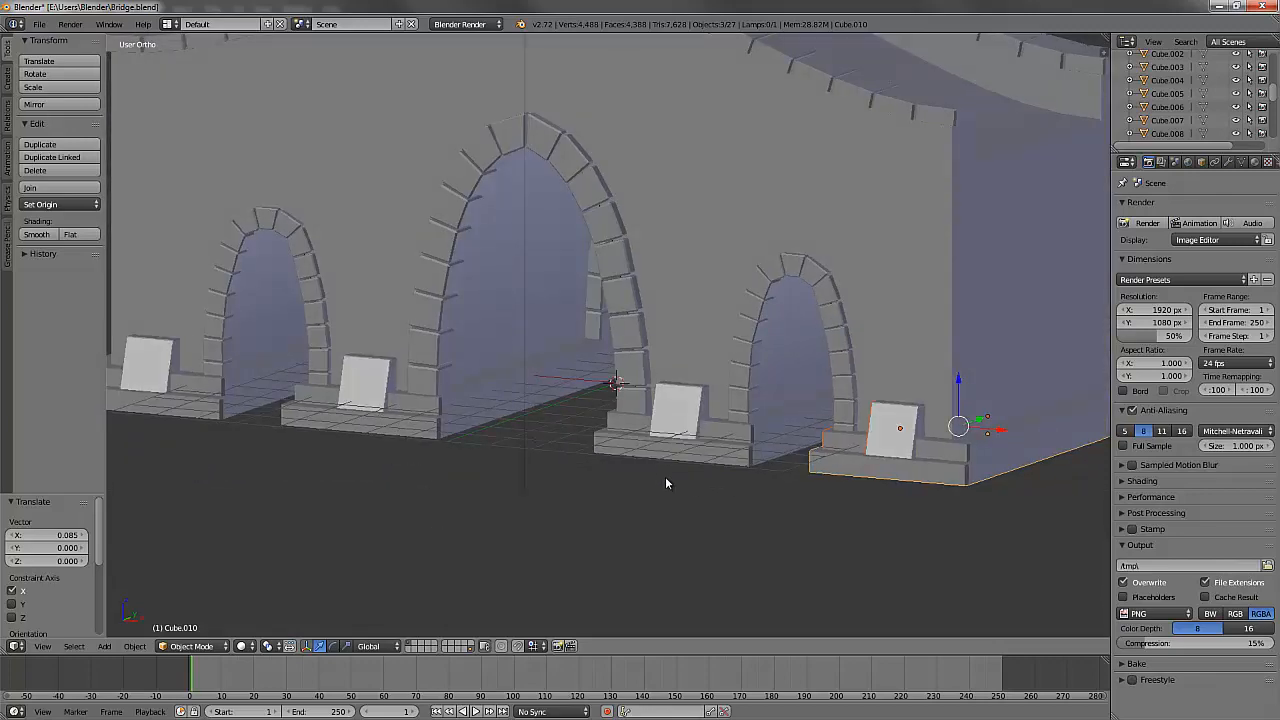
Orbit the view to check all four stepped pier bases
{"action": "left_click_drag", "start_coordinate": [667, 484], "coordinate": [771, 496]}
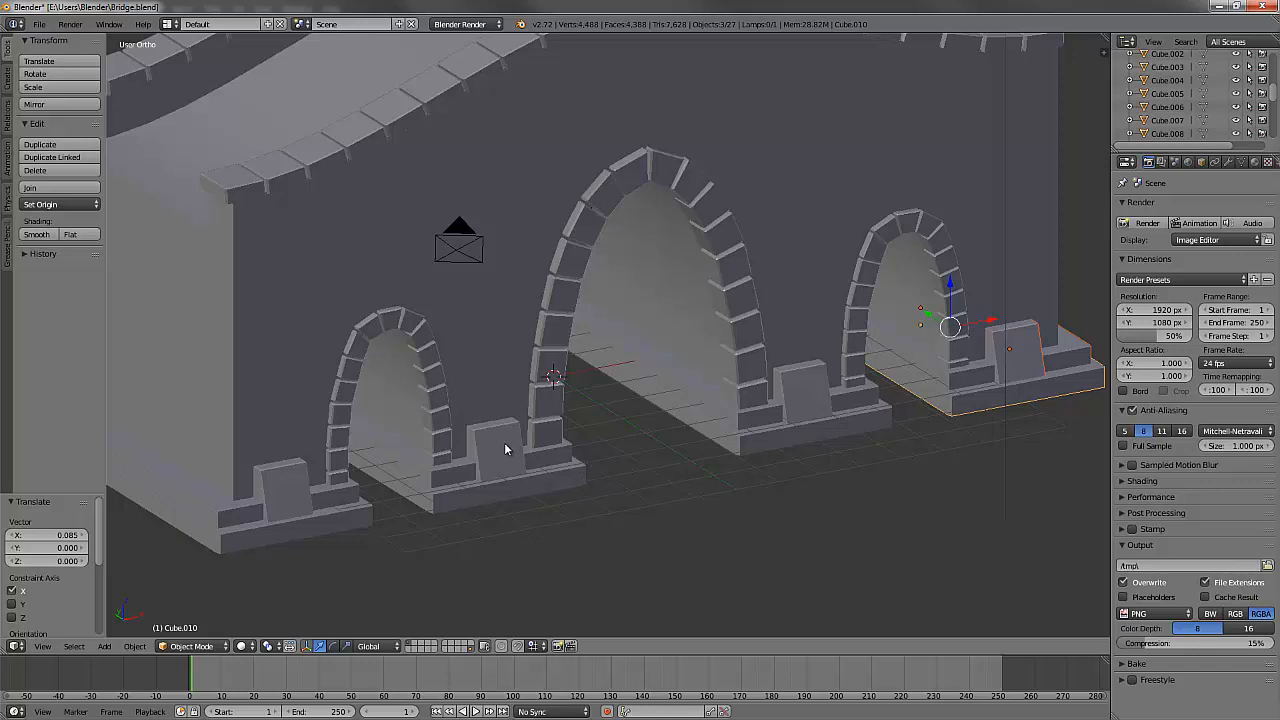
{"action": "mouse_move", "coordinate": [318, 297]}
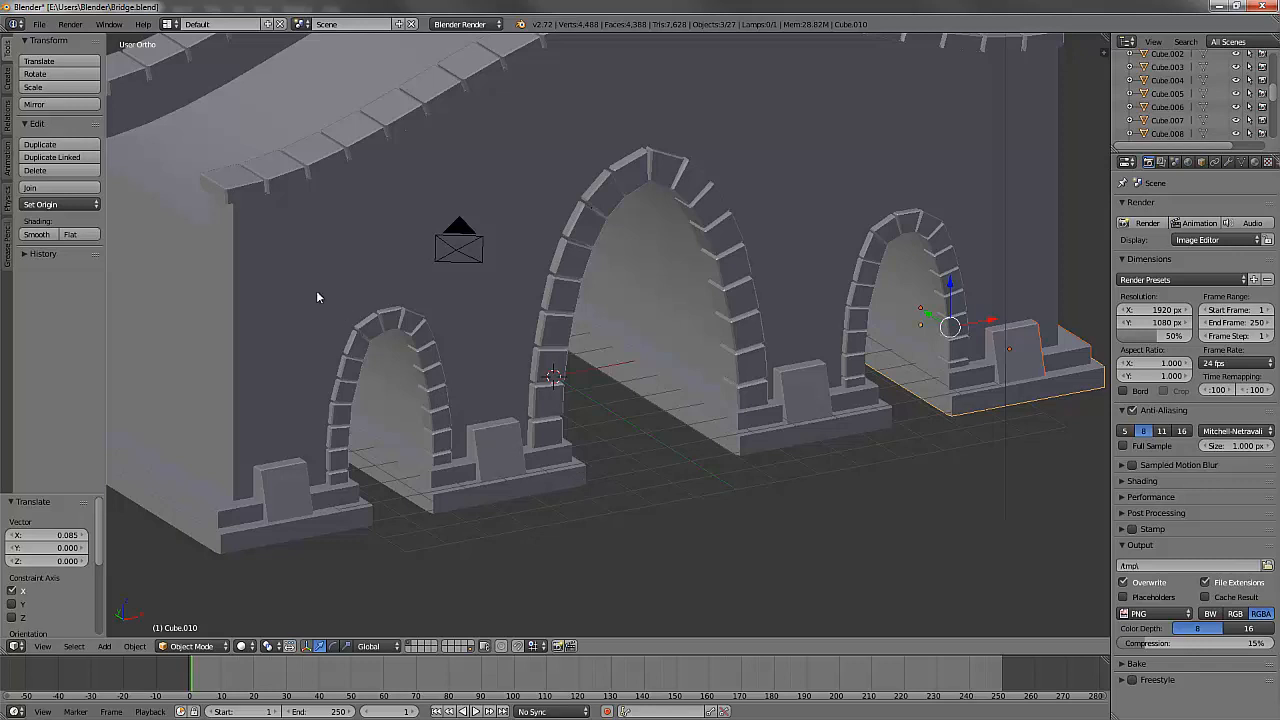
{"action": "mouse_move", "coordinate": [593, 516]}
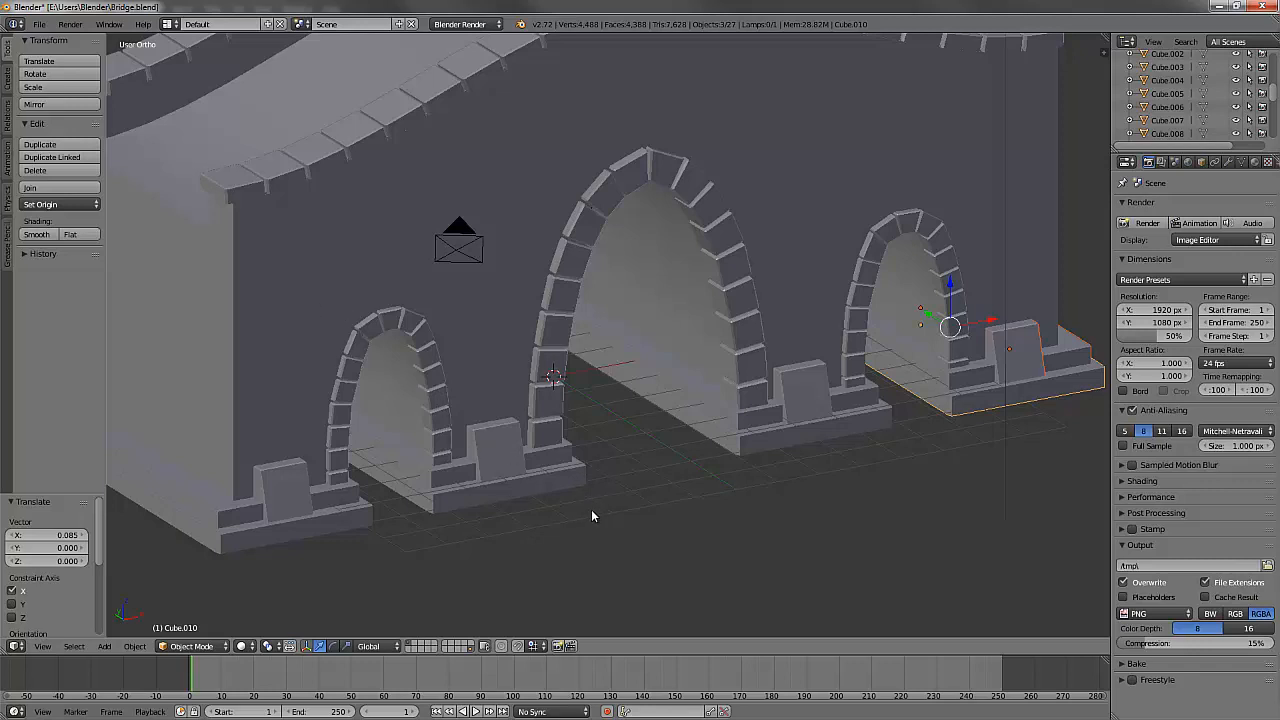
{"action": "mouse_move", "coordinate": [681, 458]}
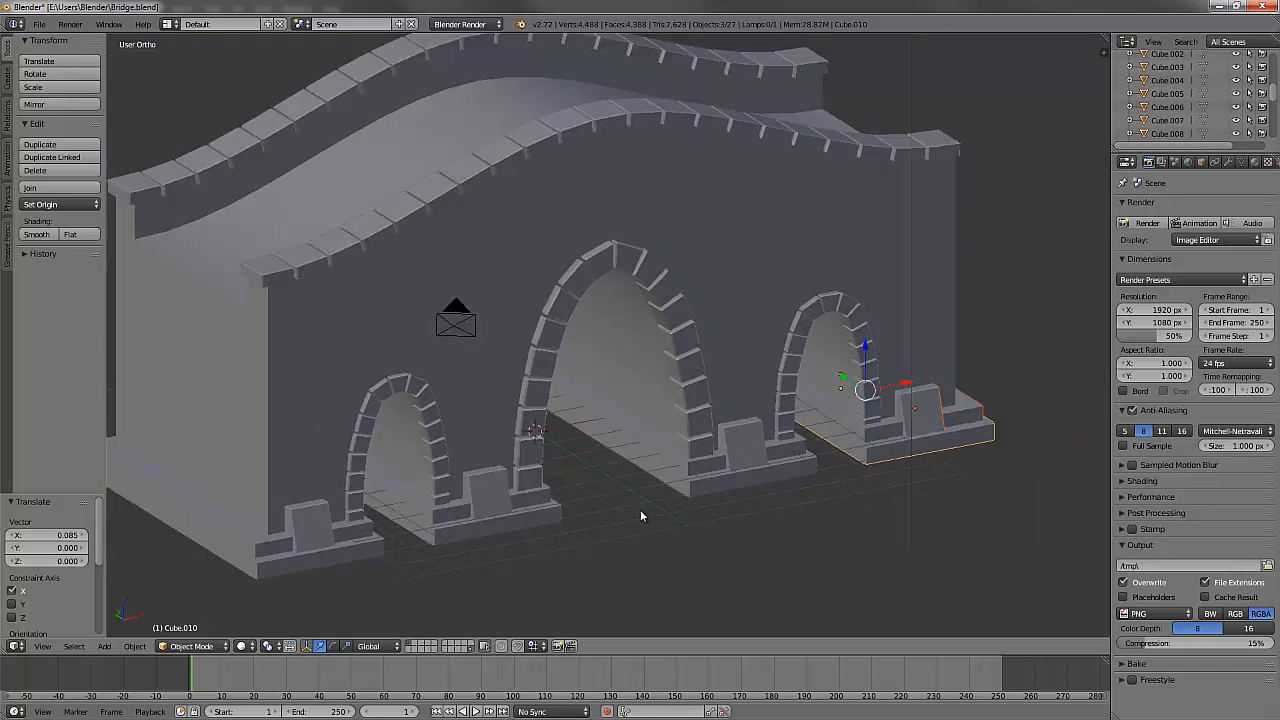
{"action": "mouse_move", "coordinate": [583, 558]}
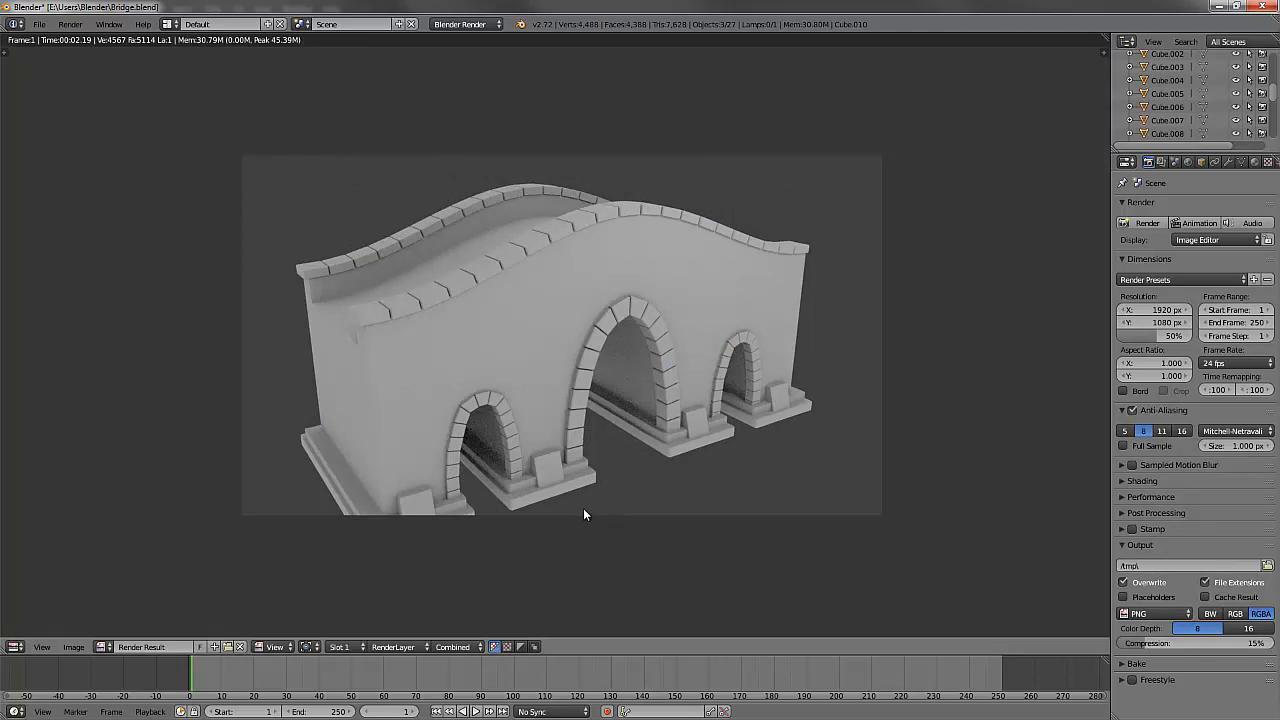
{"action": "mouse_move", "coordinate": [643, 478]}
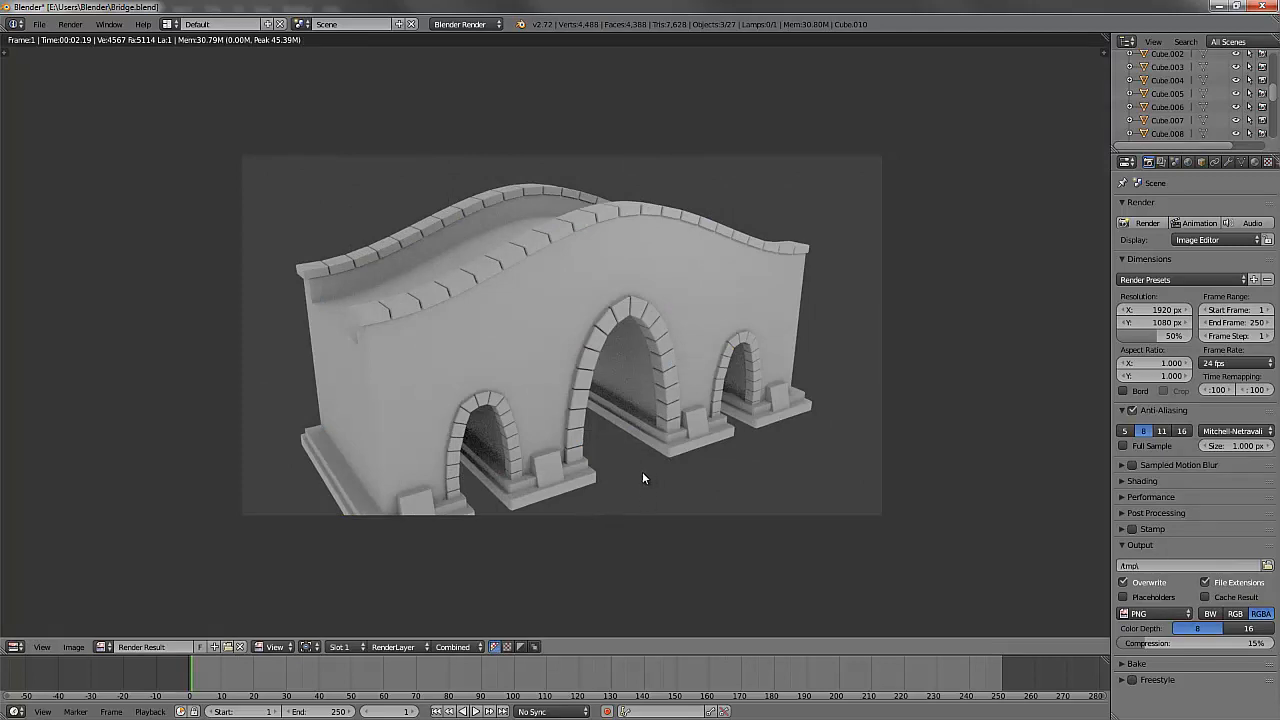
{"action": "mouse_move", "coordinate": [625, 474]}
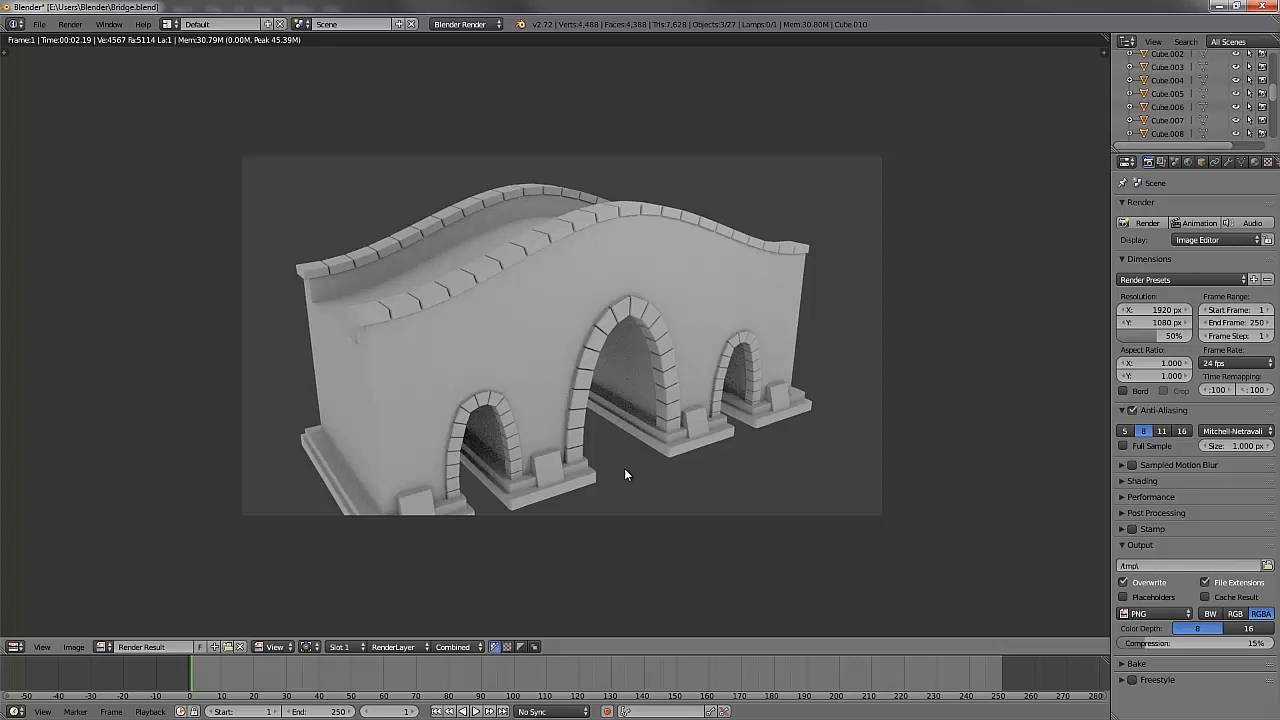